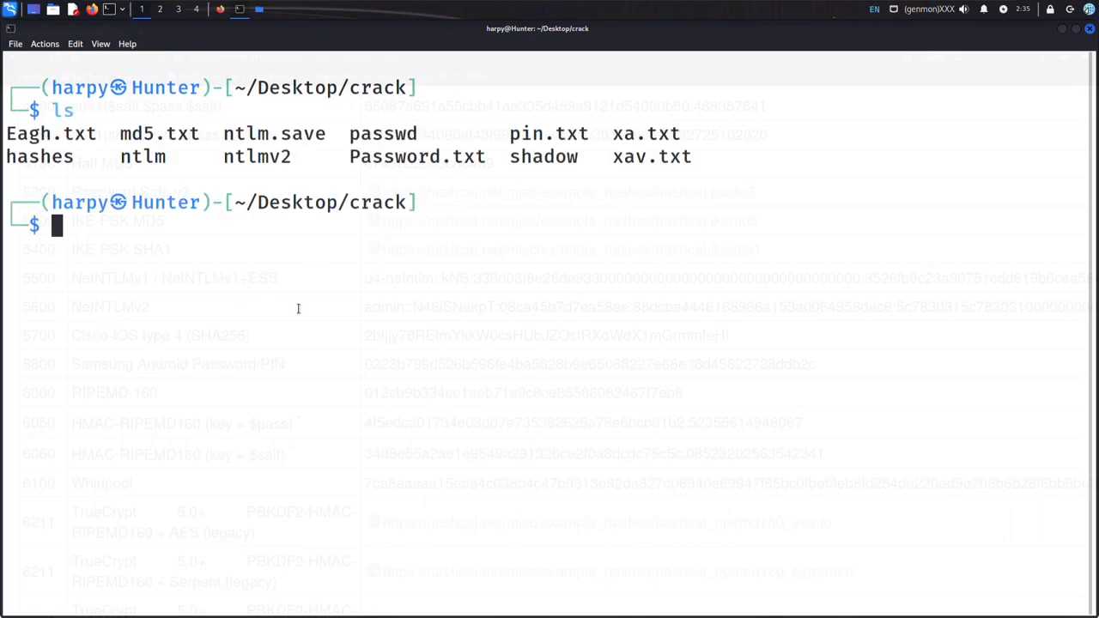
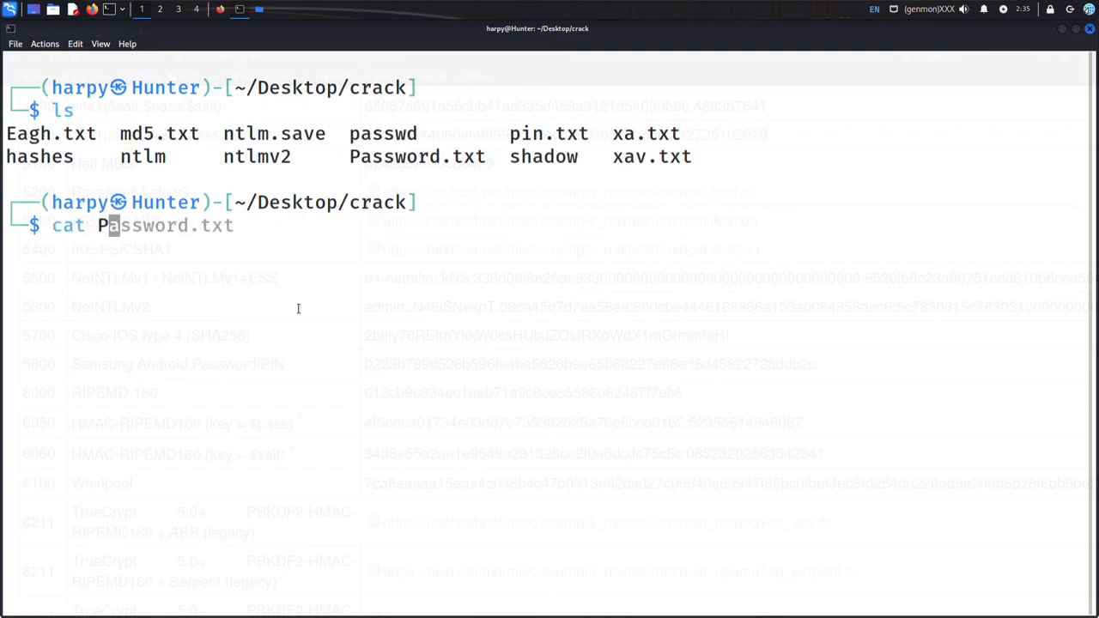
pyautogui.press('Return')
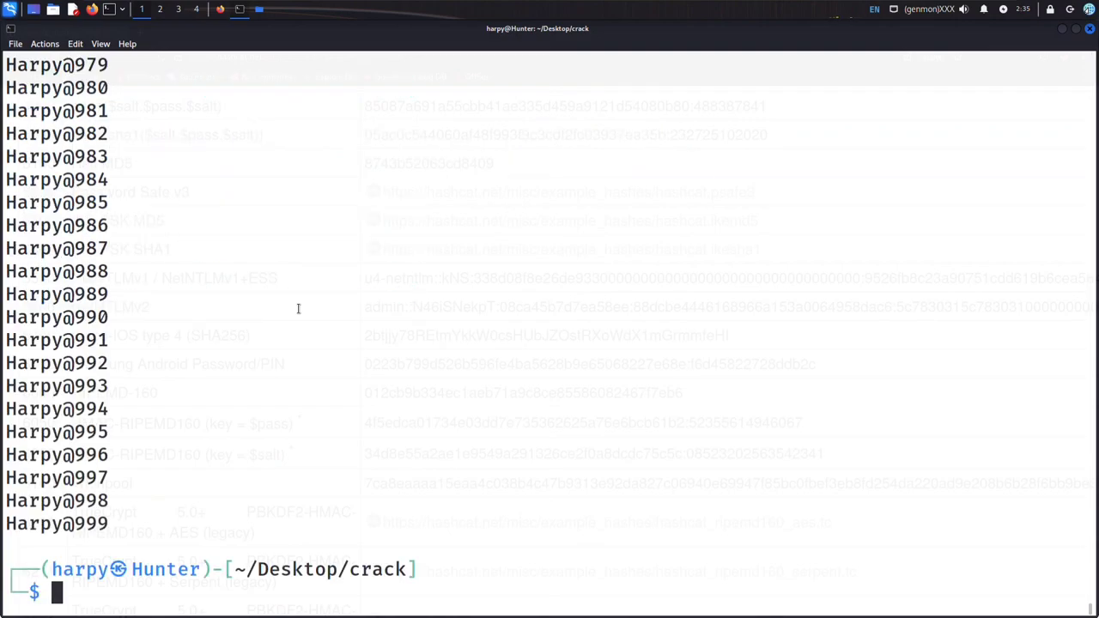
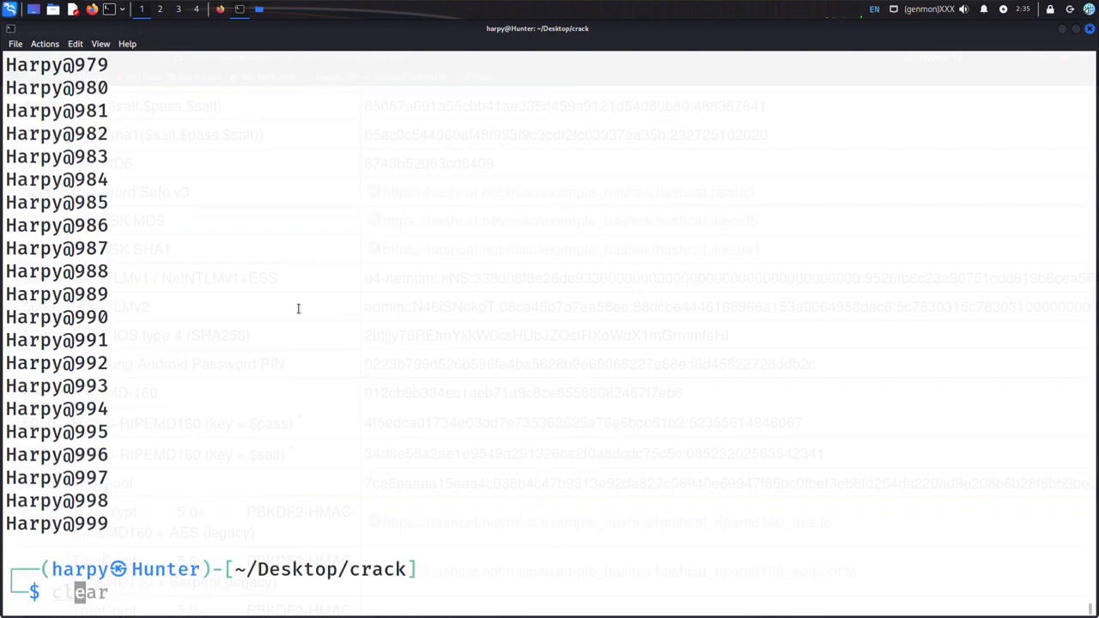
pyautogui.press('Return')
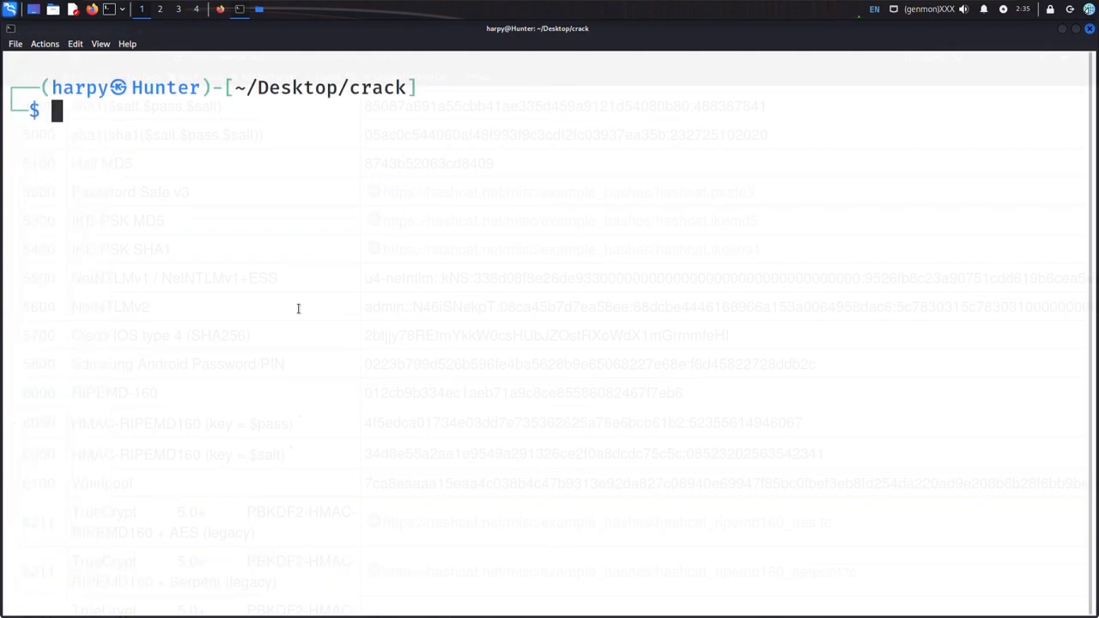
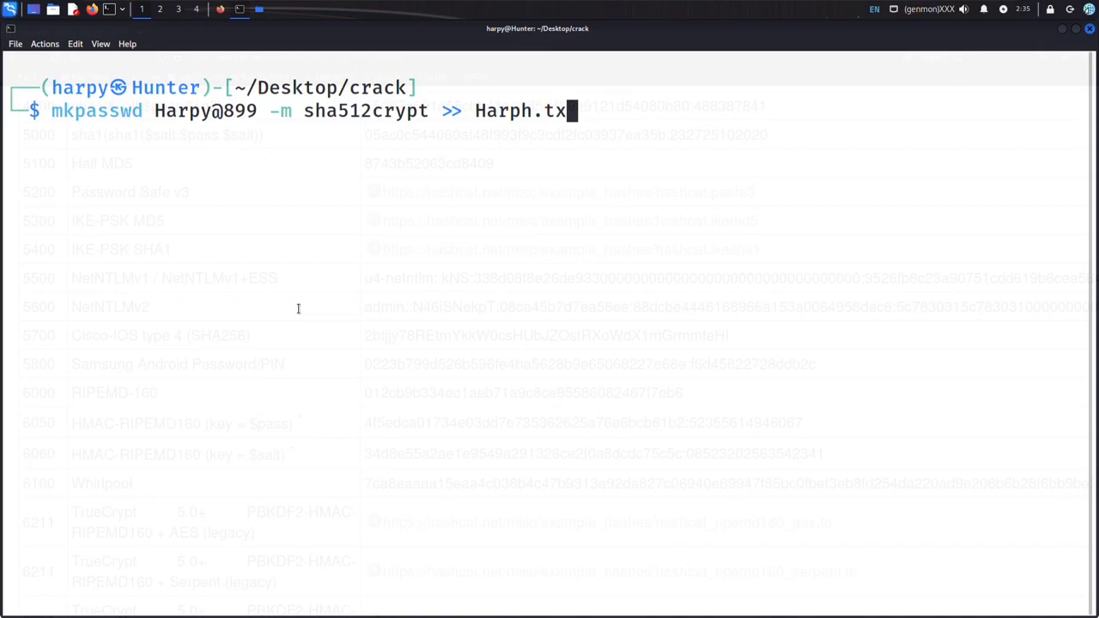
pyautogui.press('Return')
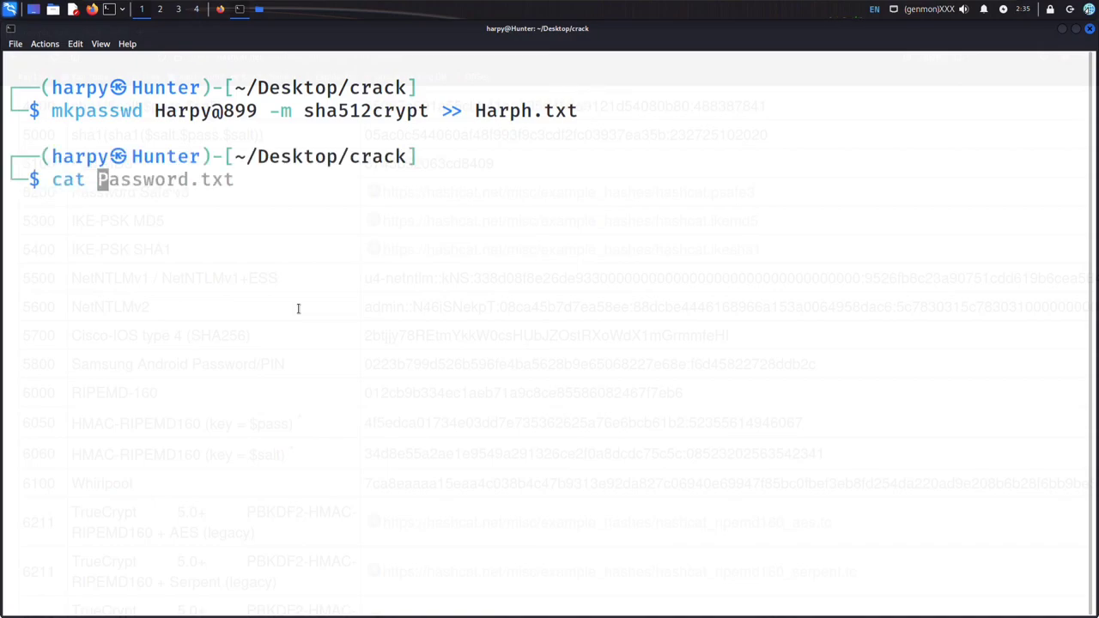
# - Print Harph.txt with cat to show its single $6$ hash line
pyautogui.write('H')
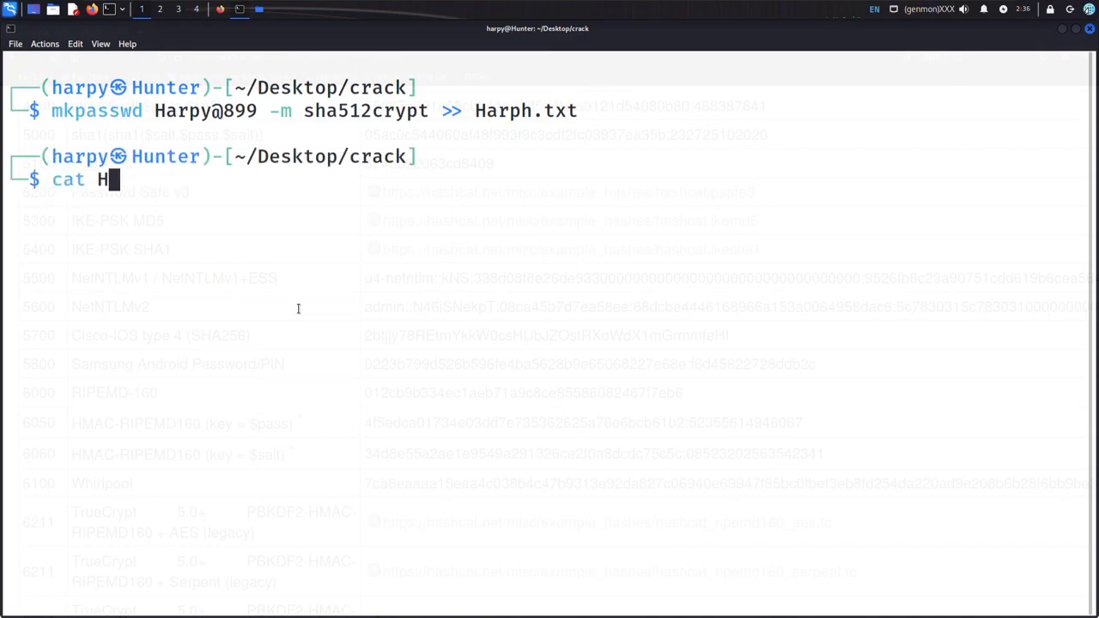
pyautogui.write('ar')
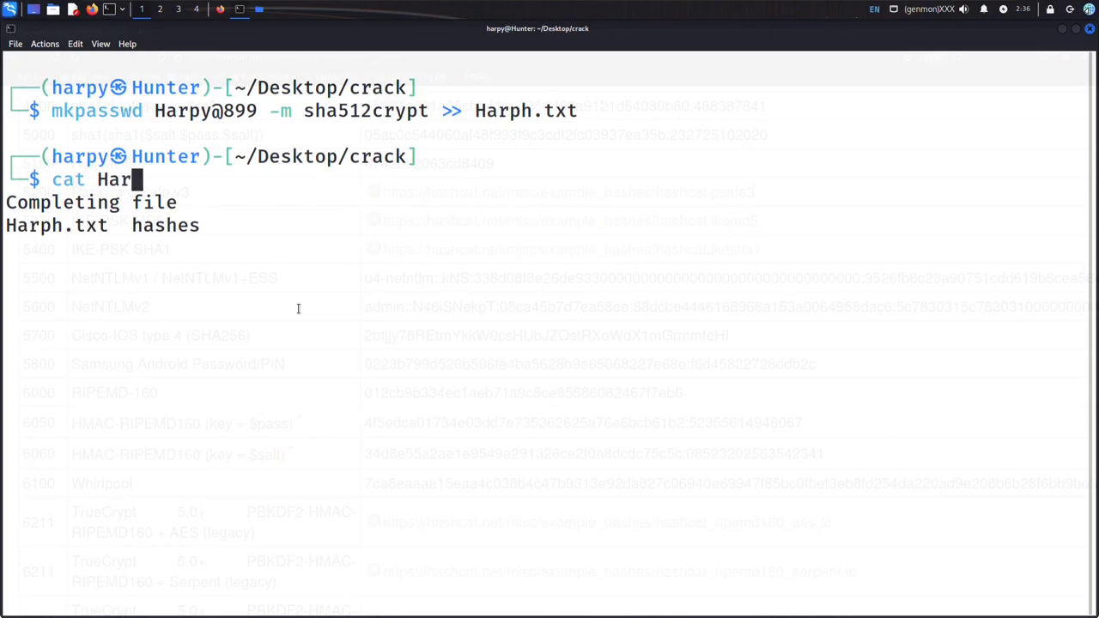
pyautogui.press('Return')
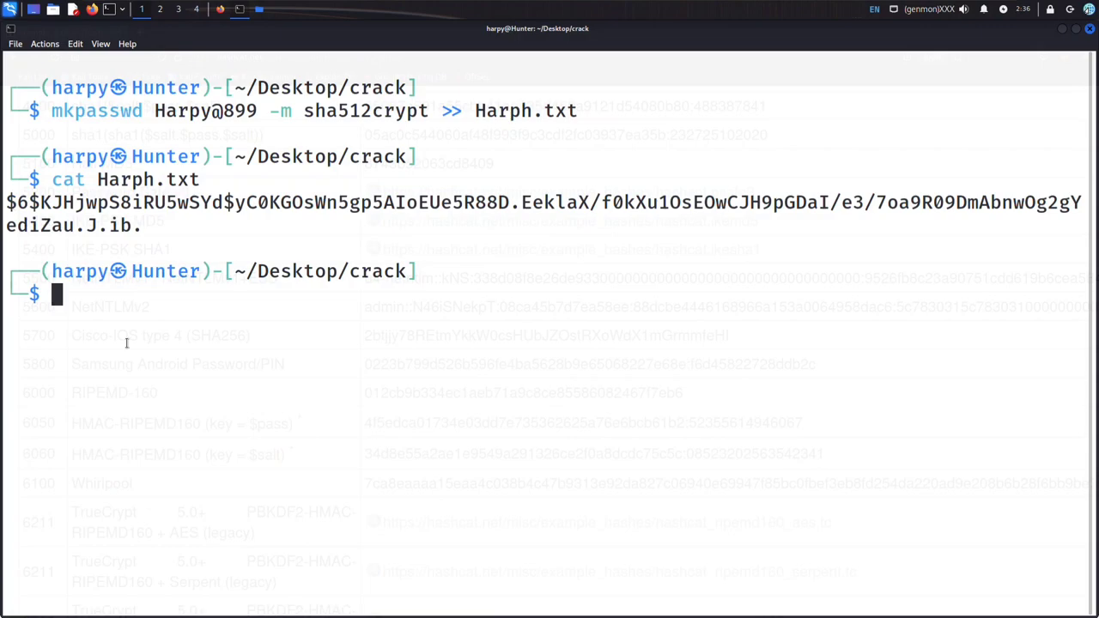
# - Run sudo john Harph.txt --wordlist=Password.txt --format=crypt, loading one sha512crypt hash
pyautogui.write('sudo john Eagh.txt --wordlist=Password.txt --format=crypt')
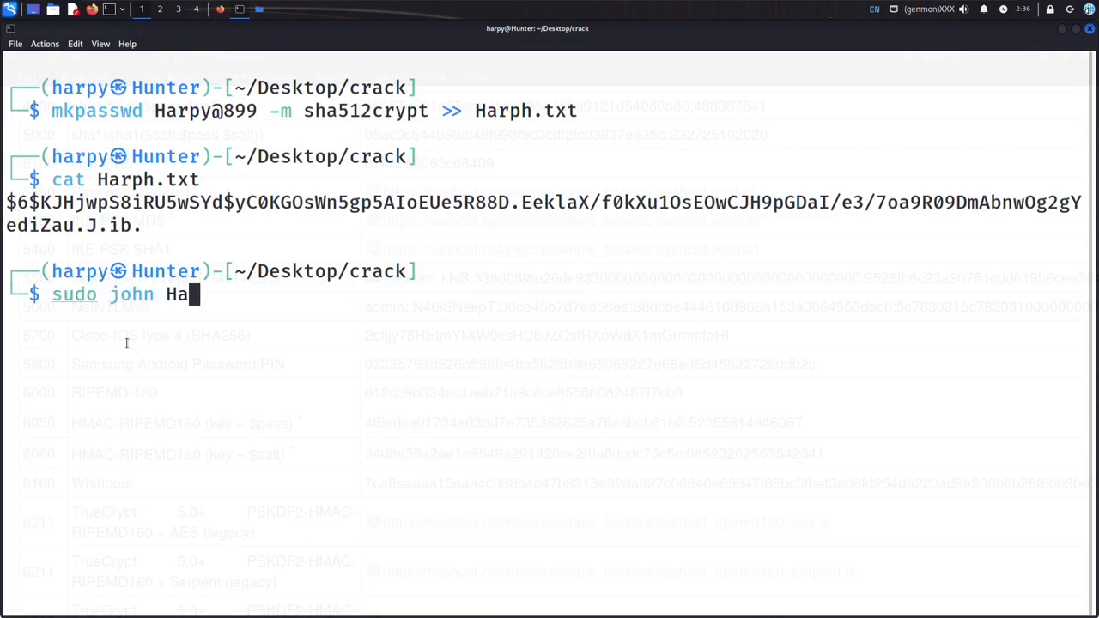
pyautogui.write('rph.txt --')
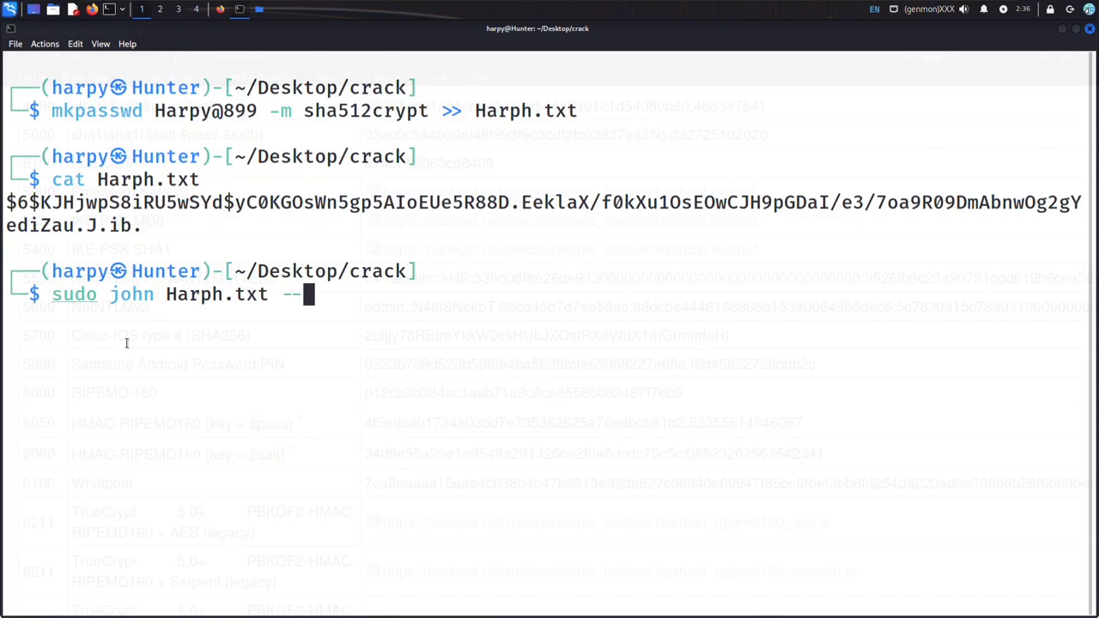
pyautogui.write('wordlist=')
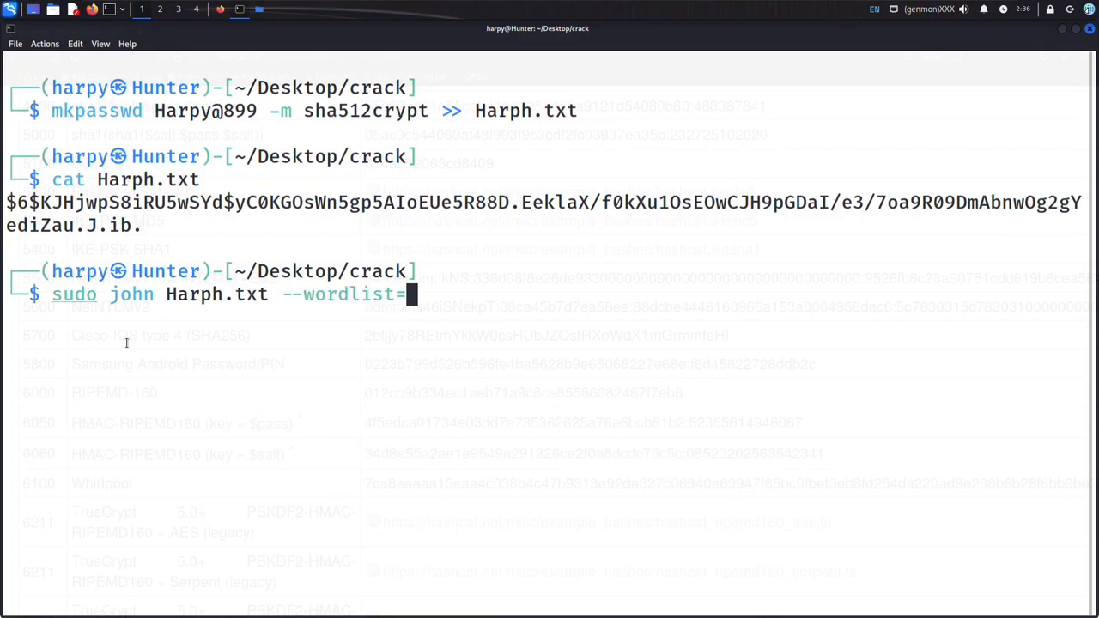
pyautogui.write('P')
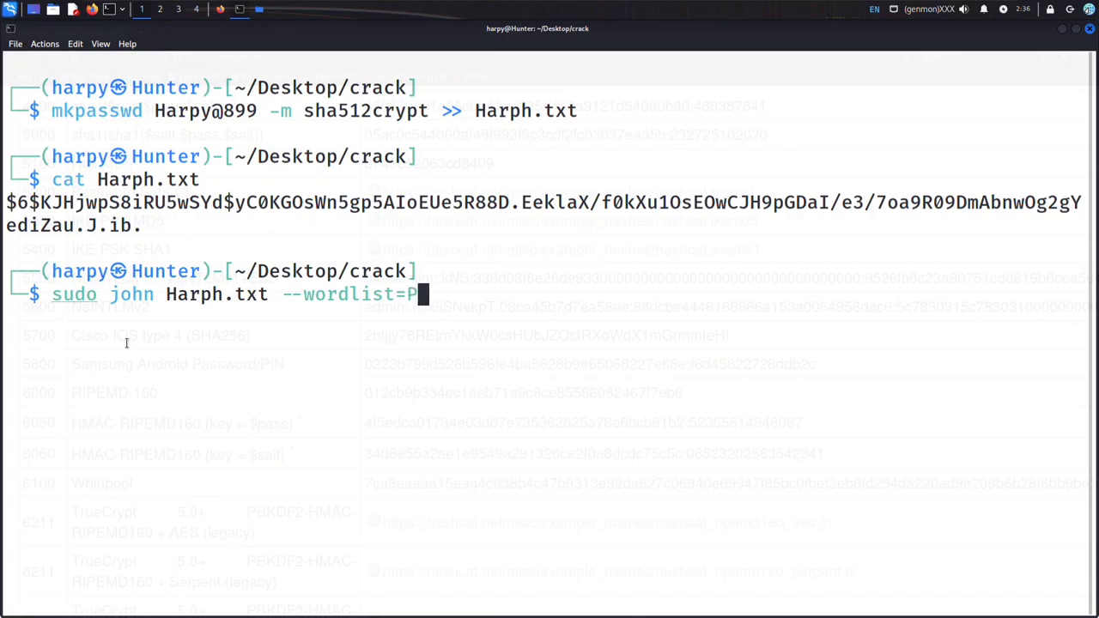
pyautogui.write('assword.txt')
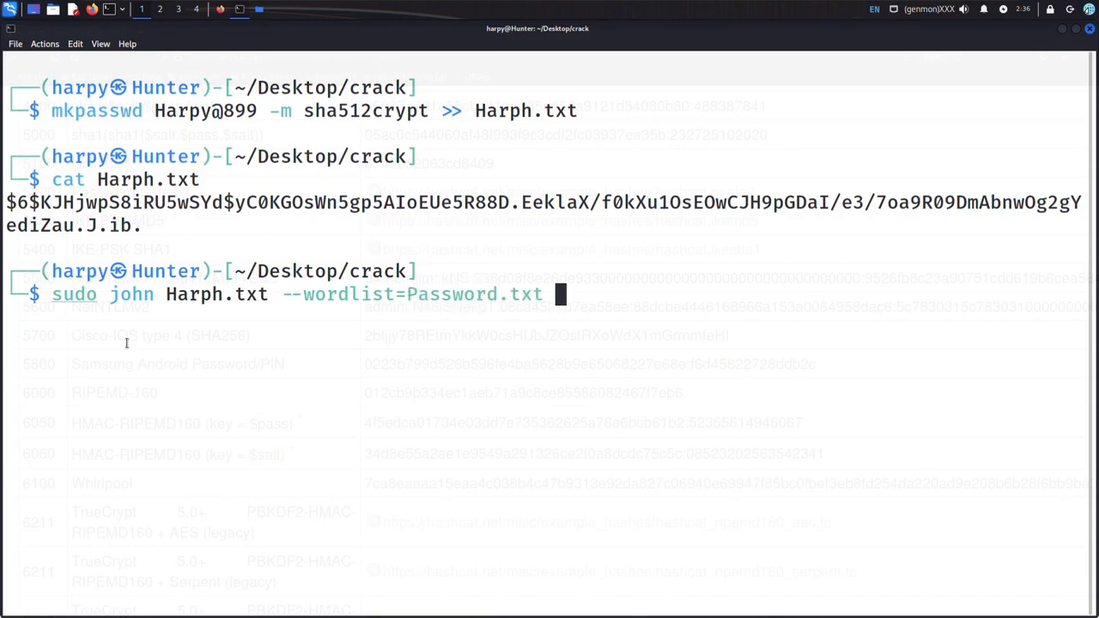
pyautogui.moveTo(128, 343)
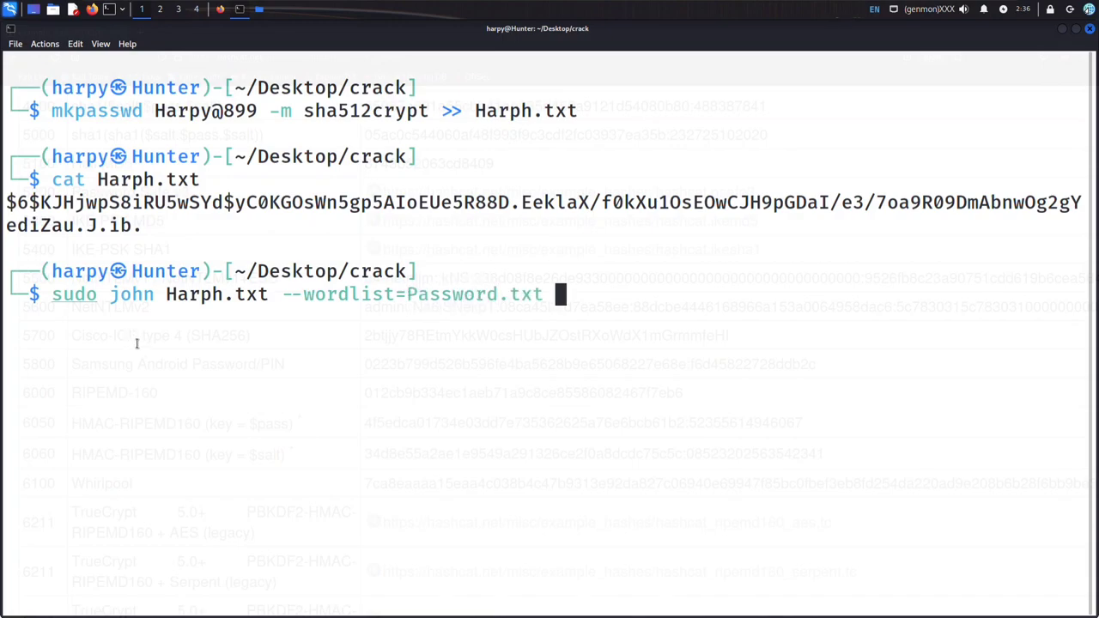
pyautogui.write('--')
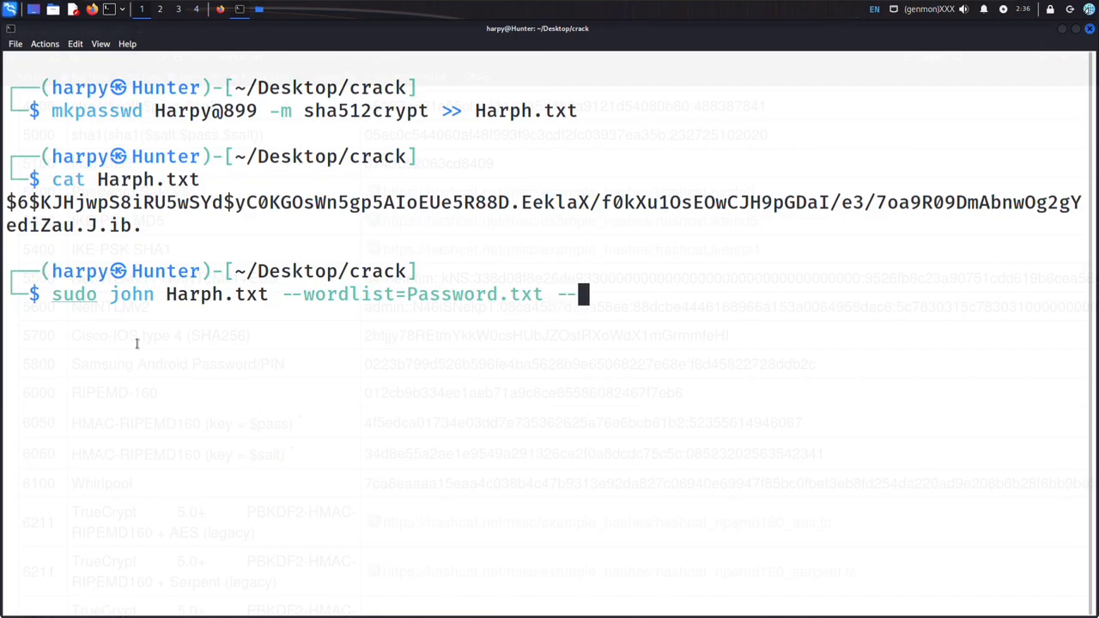
pyautogui.write('forma')
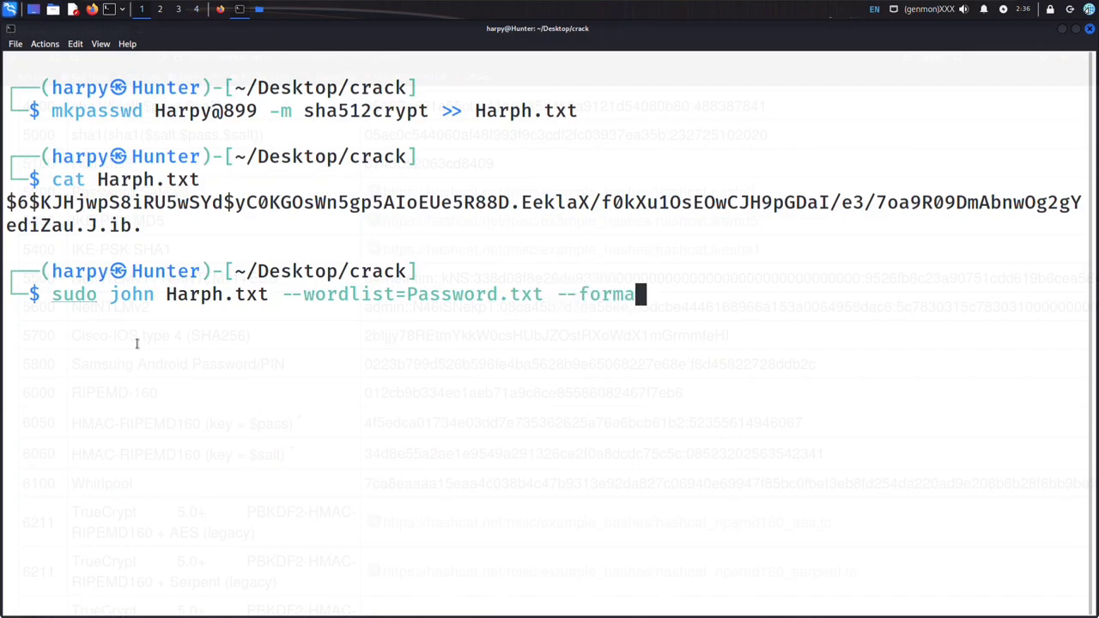
pyautogui.write('=c')
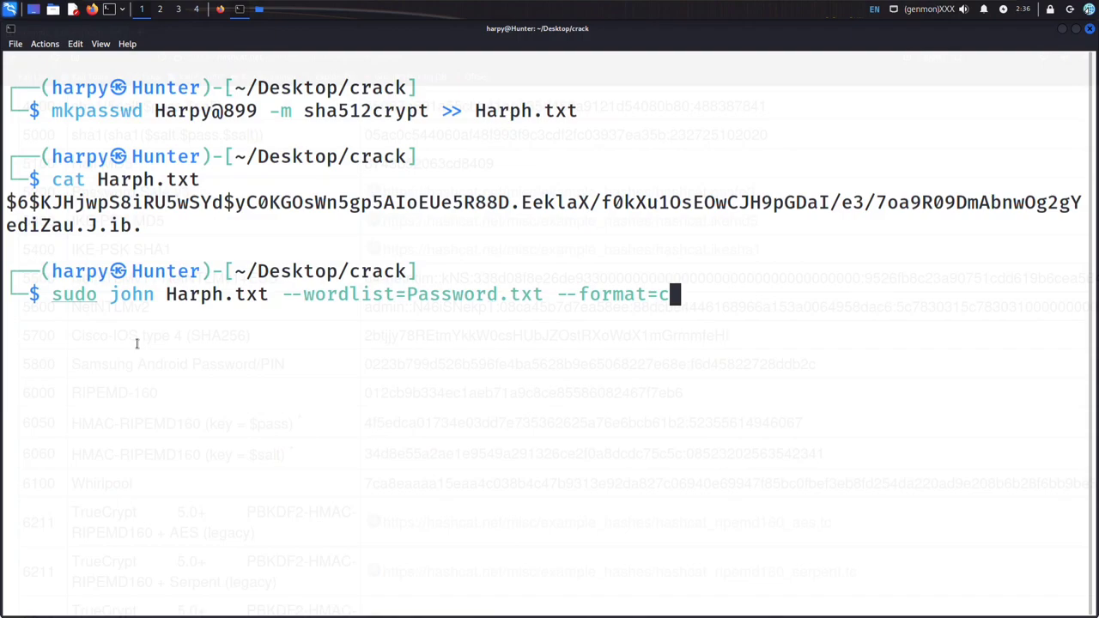
pyautogui.press('Return')
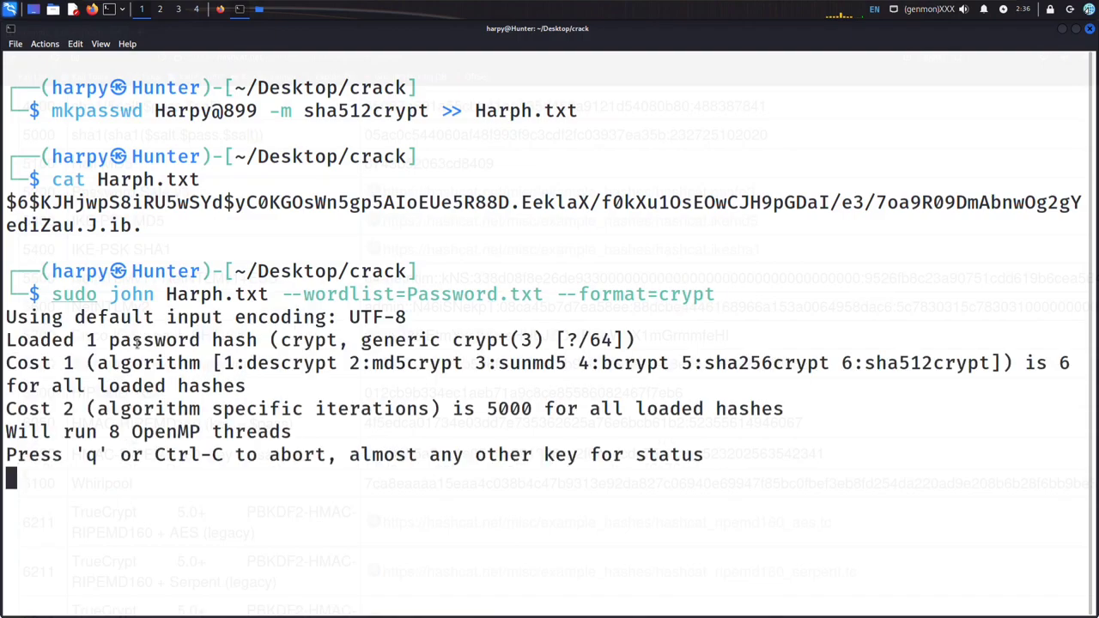